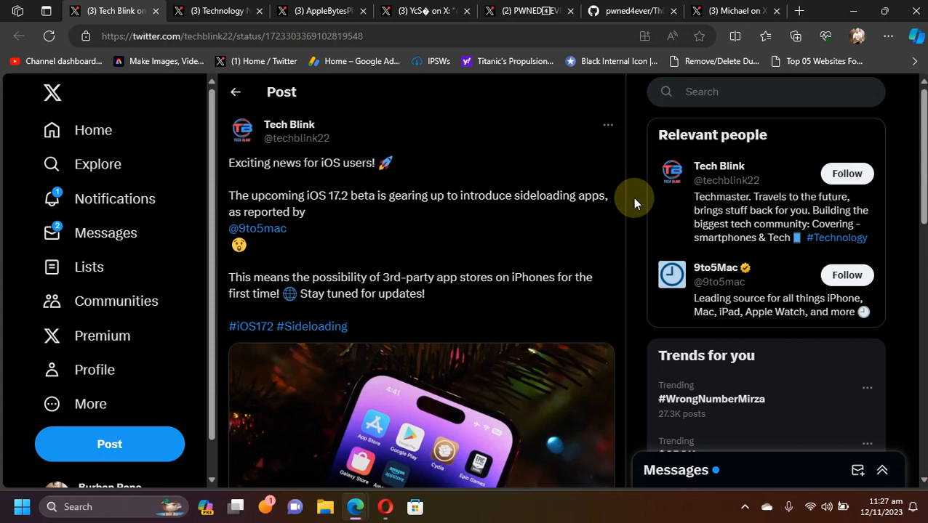
mouse_move(376, 211)
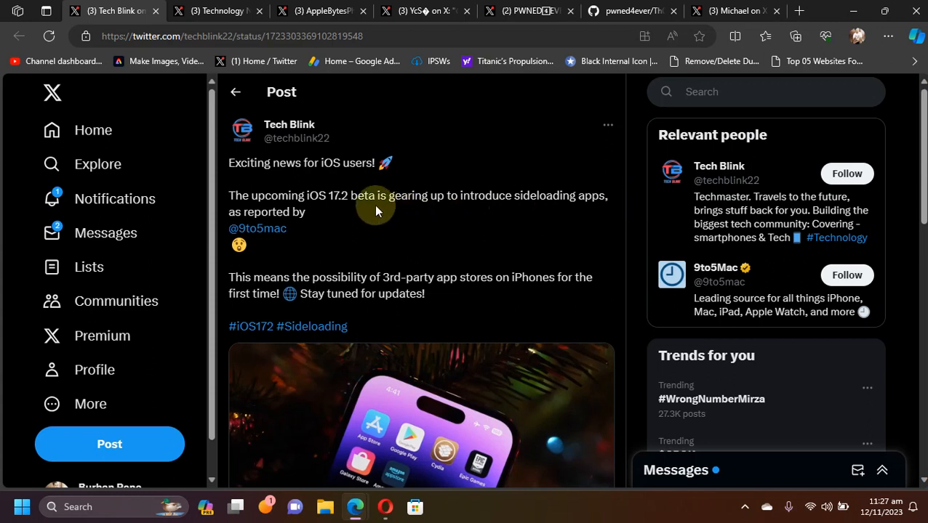
mouse_move(637, 216)
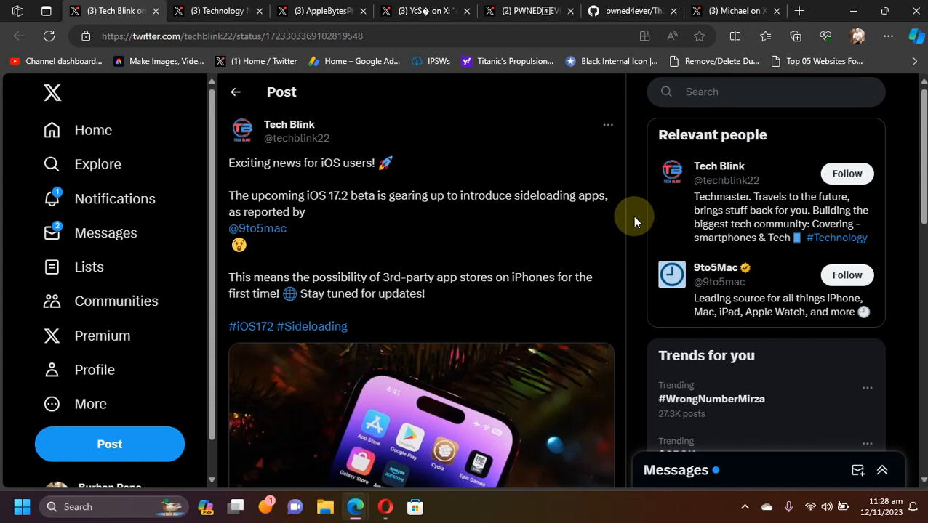
Show the Technology News post citing 9to5Mac's sideloading evidence in iOS 17.2 beta code.
left_click(216, 11)
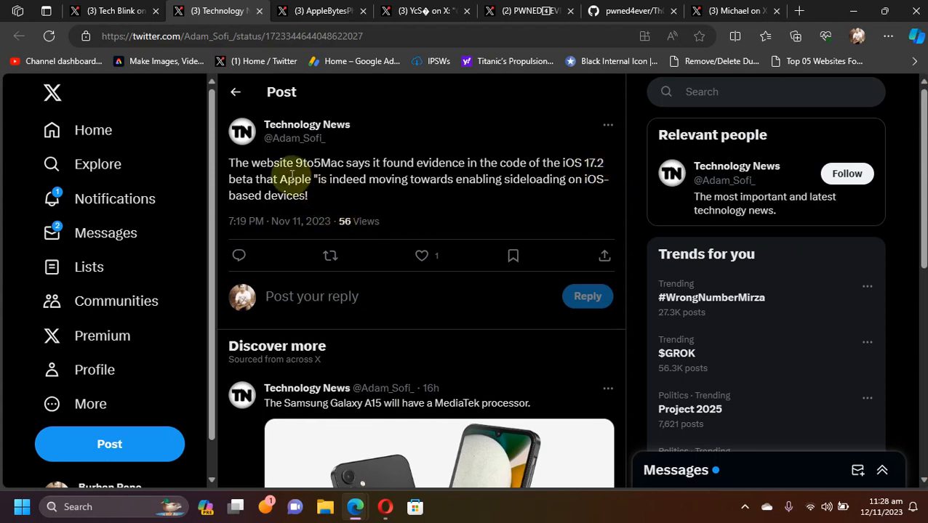
mouse_move(632, 182)
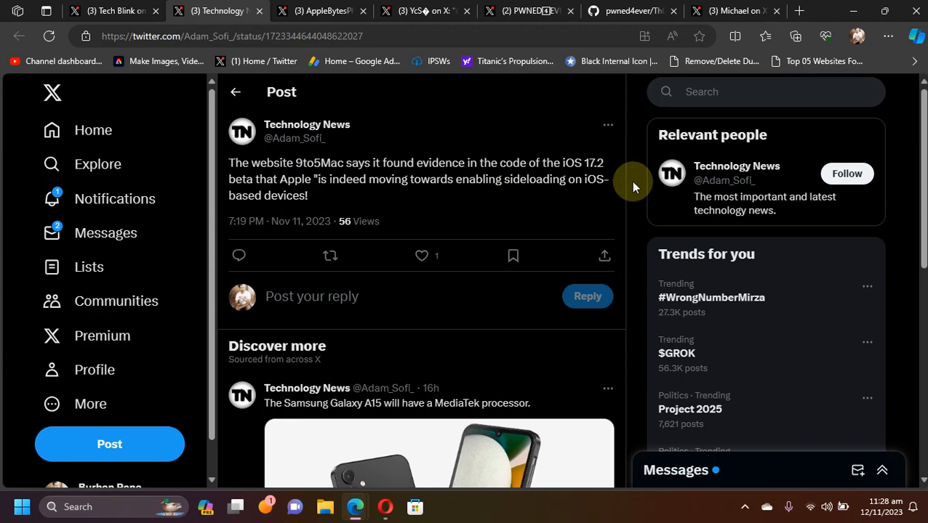
Show AppleBytesPhD's thread post 4/ on the Managed App Distribution framework in iOS 17.2 beta.
left_click(319, 11)
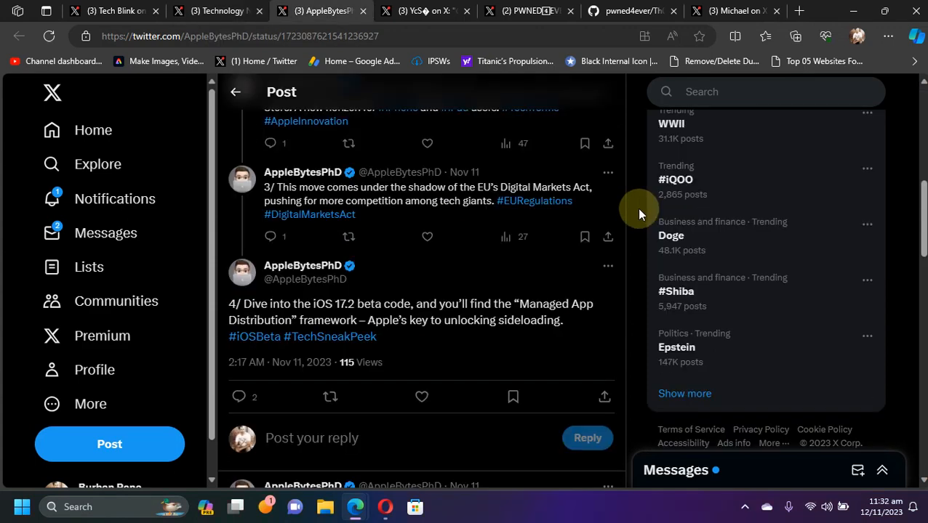
mouse_move(545, 305)
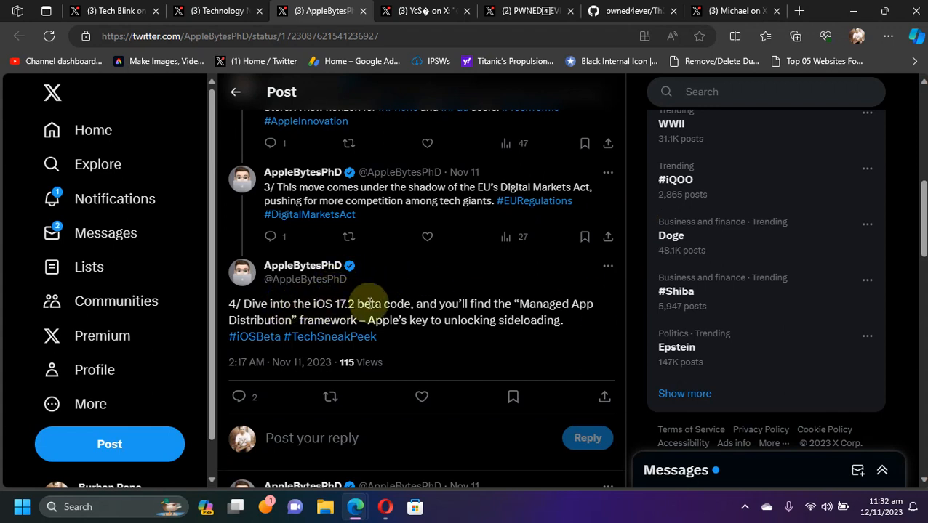
mouse_move(637, 298)
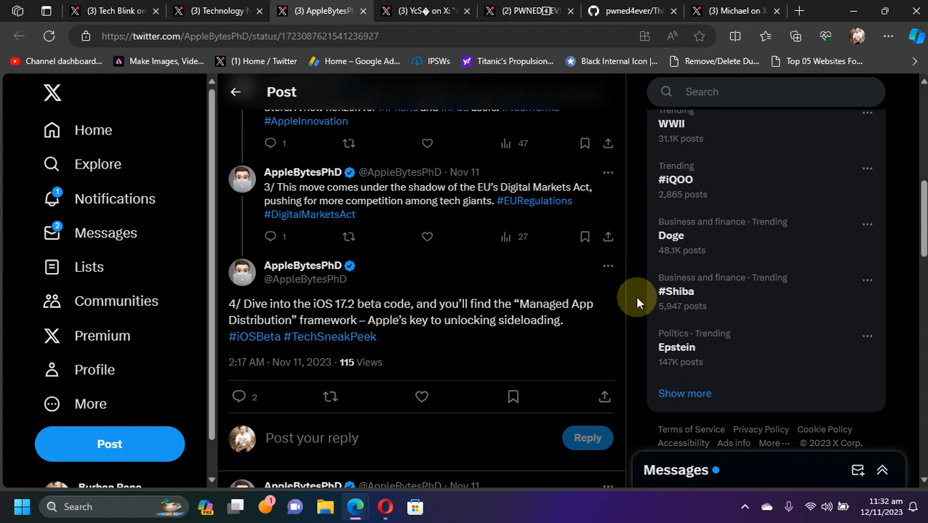
mouse_move(391, 308)
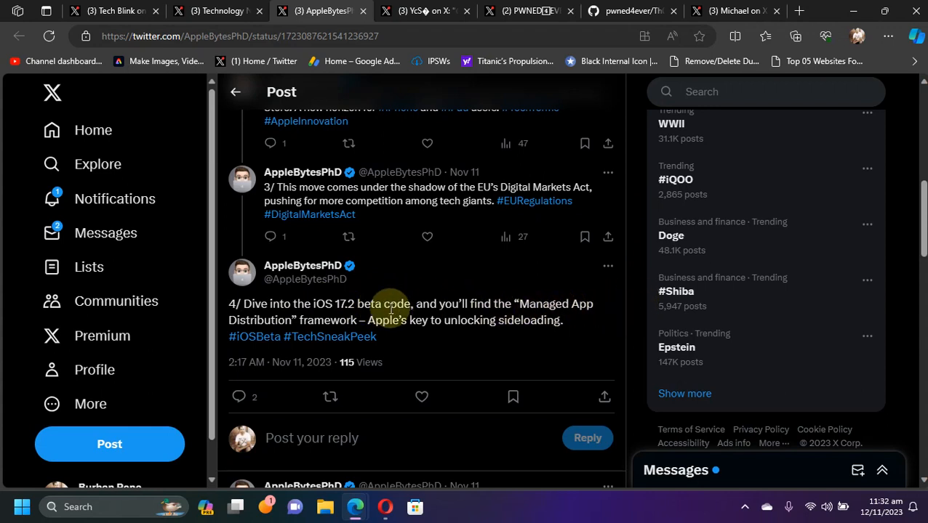
mouse_move(636, 293)
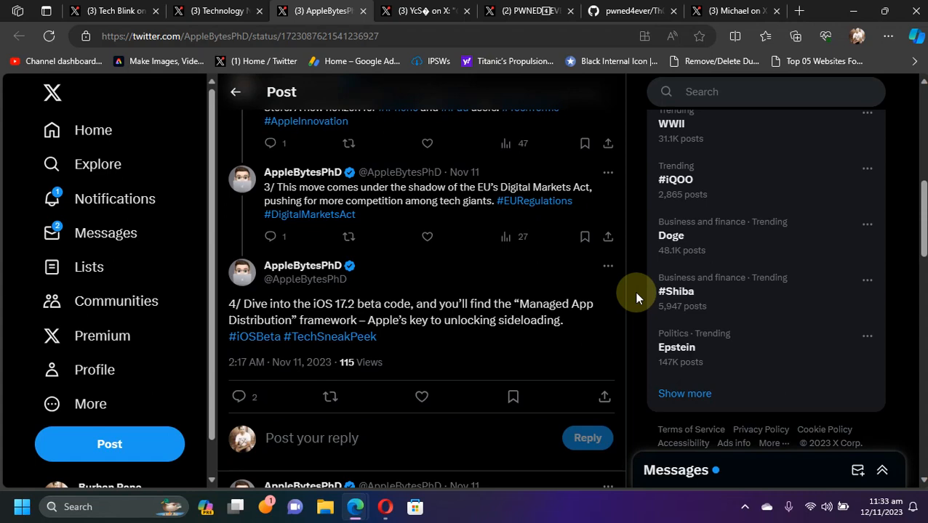
Scroll the AppleBytesPhD thread to post 5/ about third-party app stores on iOS.
scroll("down", 3)
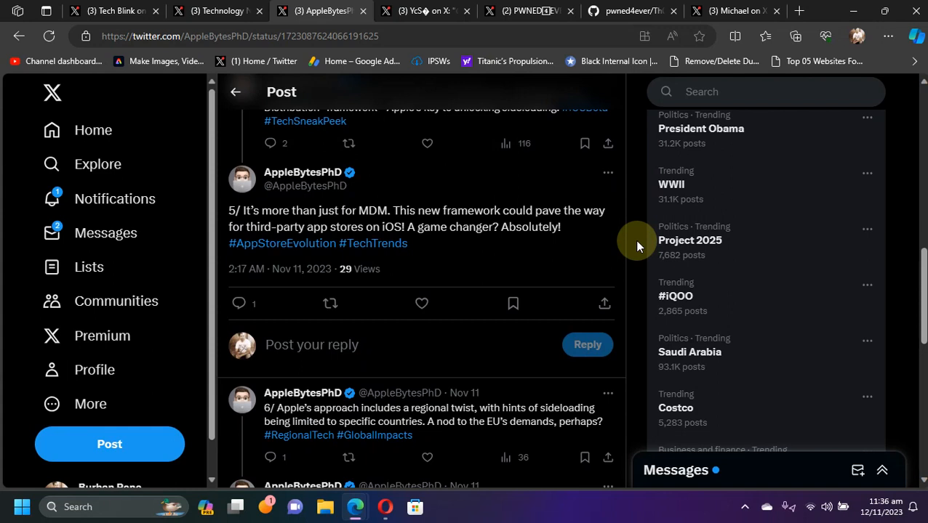
mouse_move(351, 216)
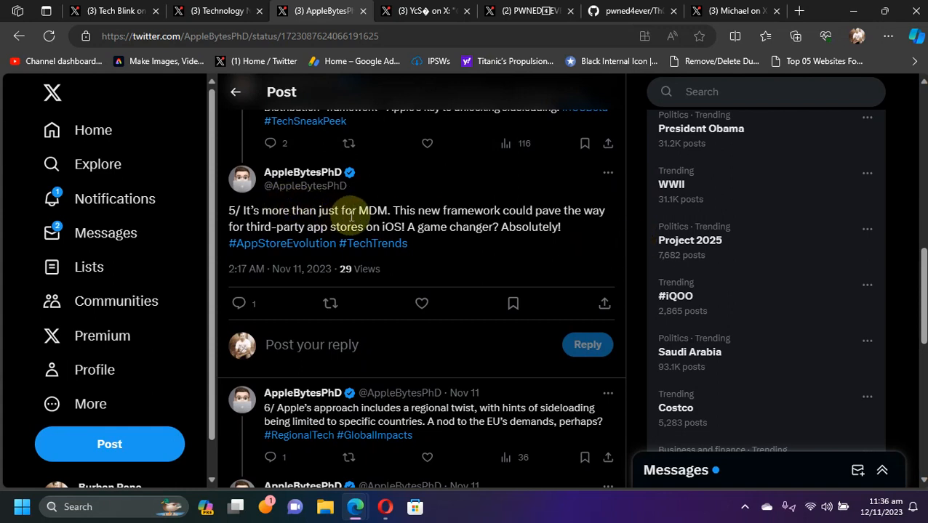
mouse_move(631, 225)
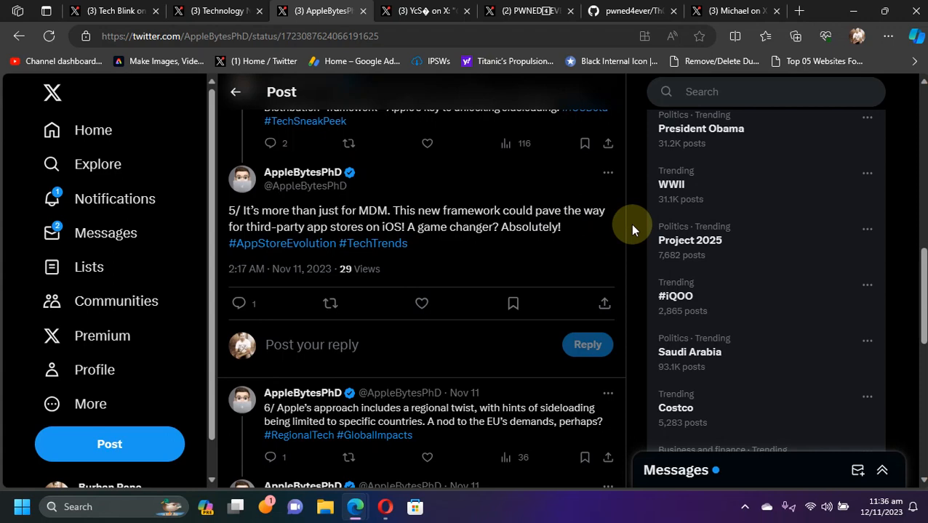
scroll("up", 3)
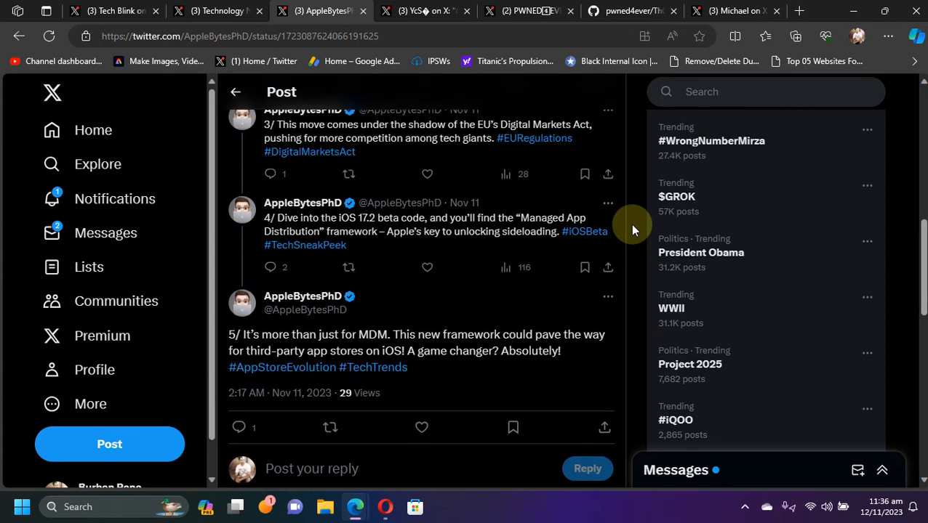
mouse_move(283, 238)
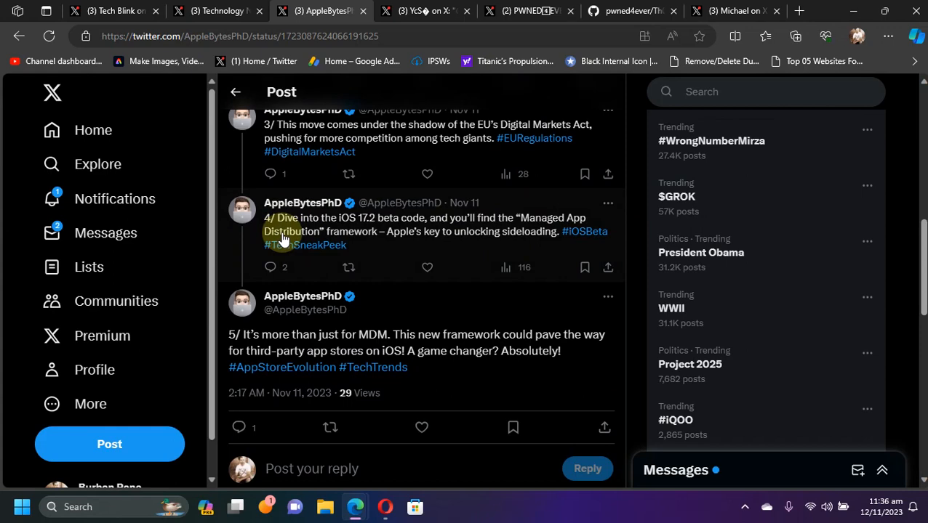
mouse_move(634, 218)
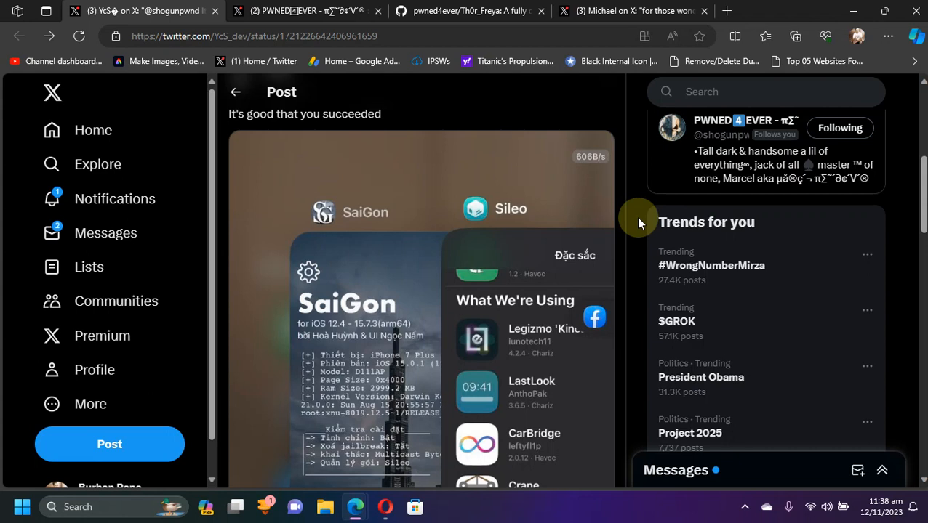
mouse_move(333, 339)
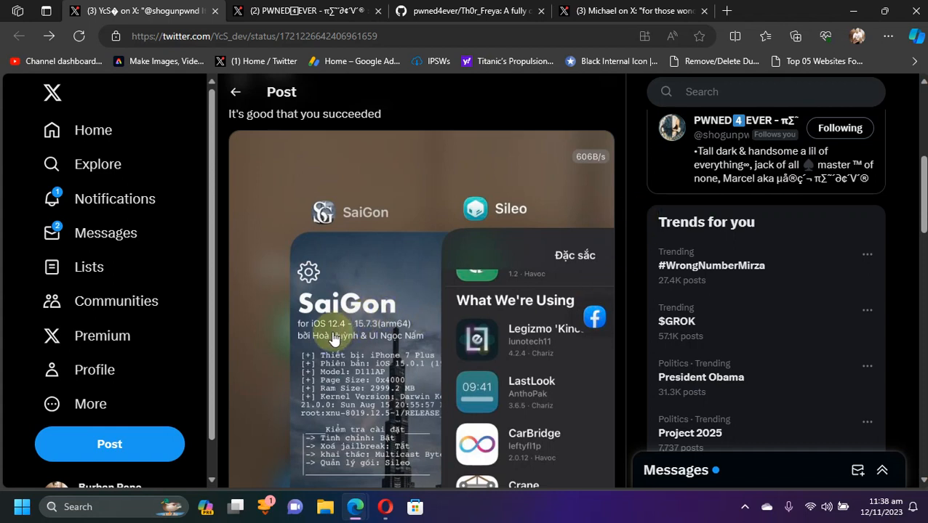
mouse_move(634, 251)
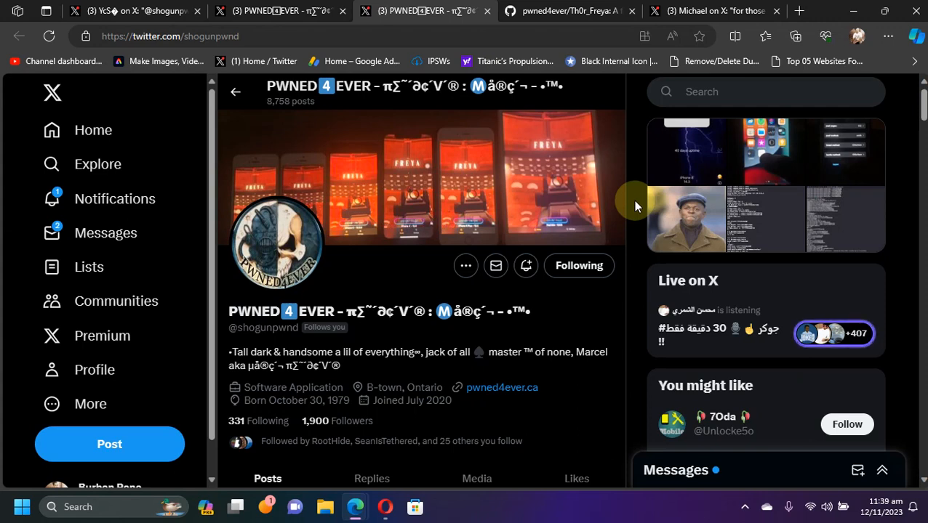
Show pwned4ever's Th0r_Freya open-source iOS 11–12 jailbreak repository on GitHub.
left_click(567, 11)
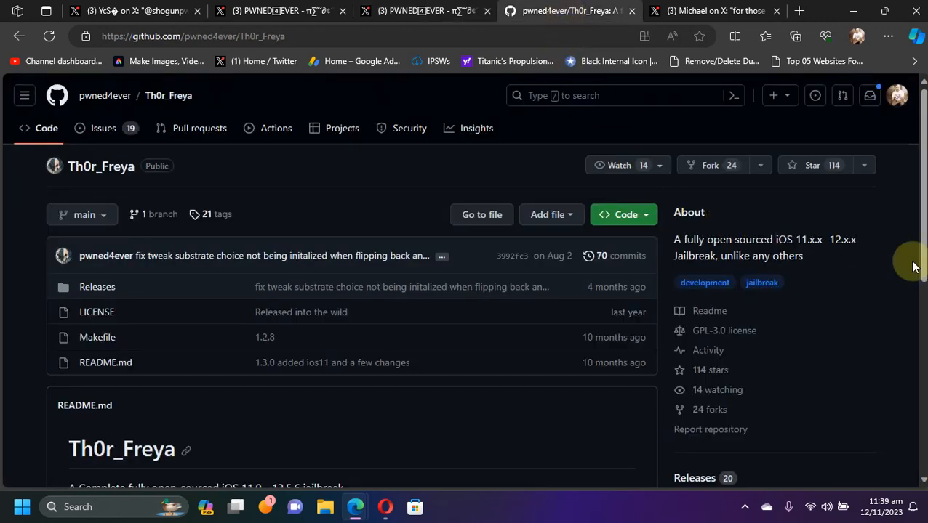
mouse_move(896, 296)
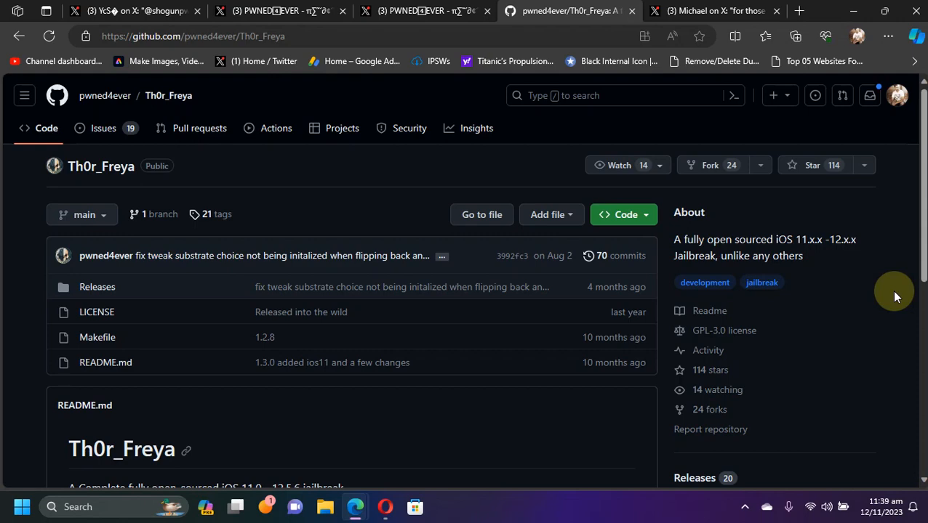
mouse_move(833, 245)
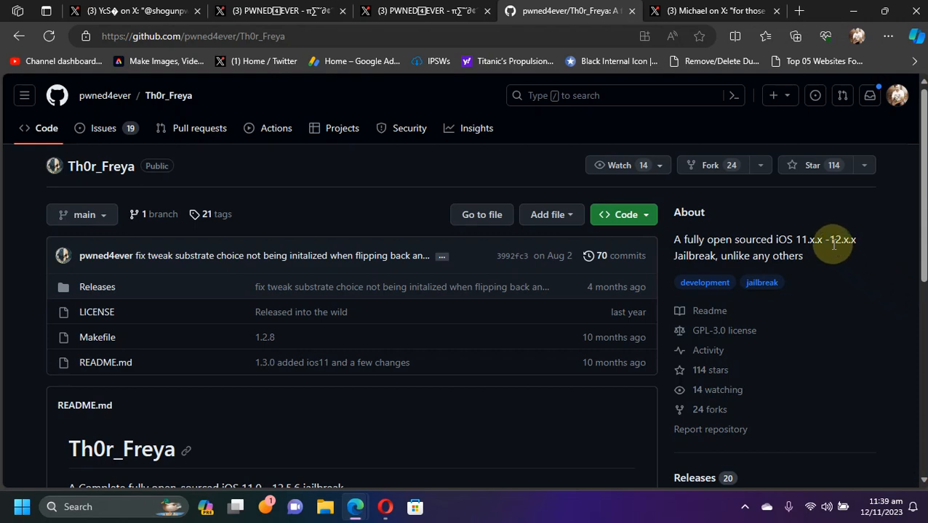
Return to the first X tab and scroll to PWNED4EVER's Terminal photo showing root on iOS 15.1.
left_click(422, 10)
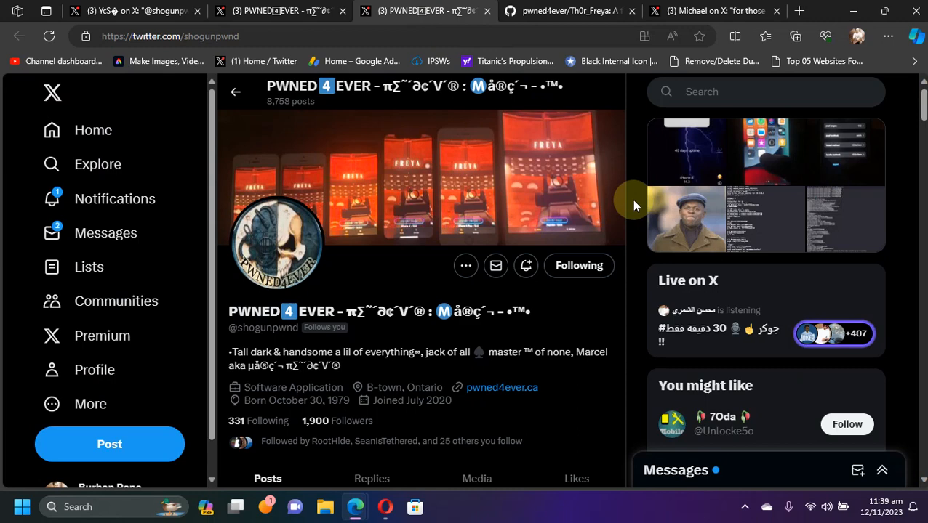
mouse_move(203, 10)
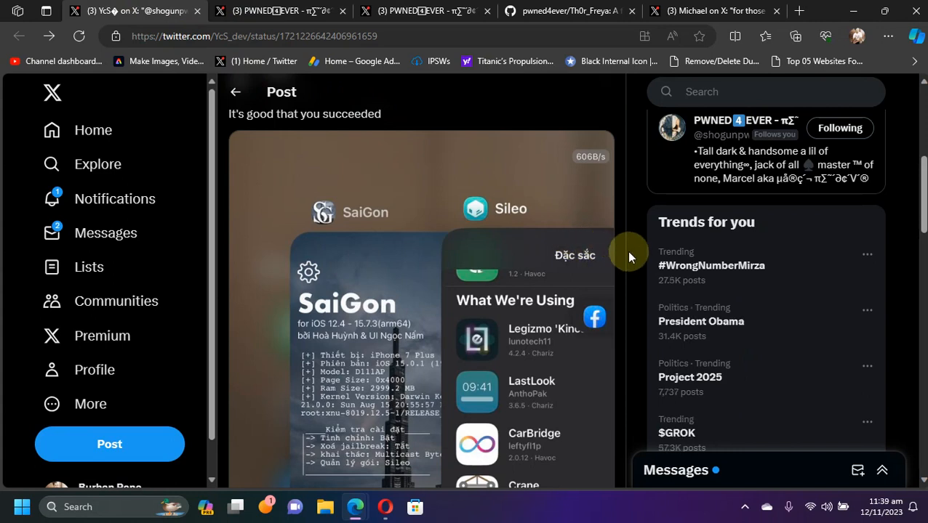
mouse_move(631, 264)
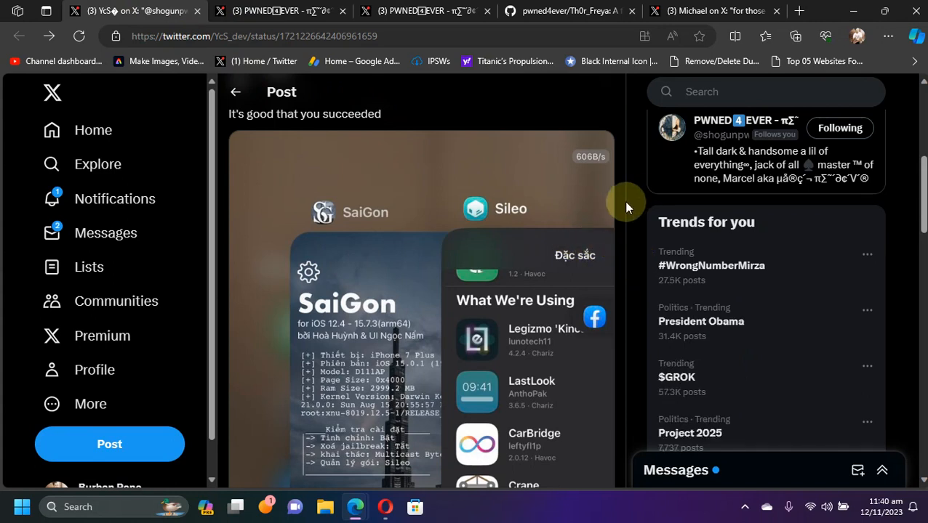
scroll("down", 3)
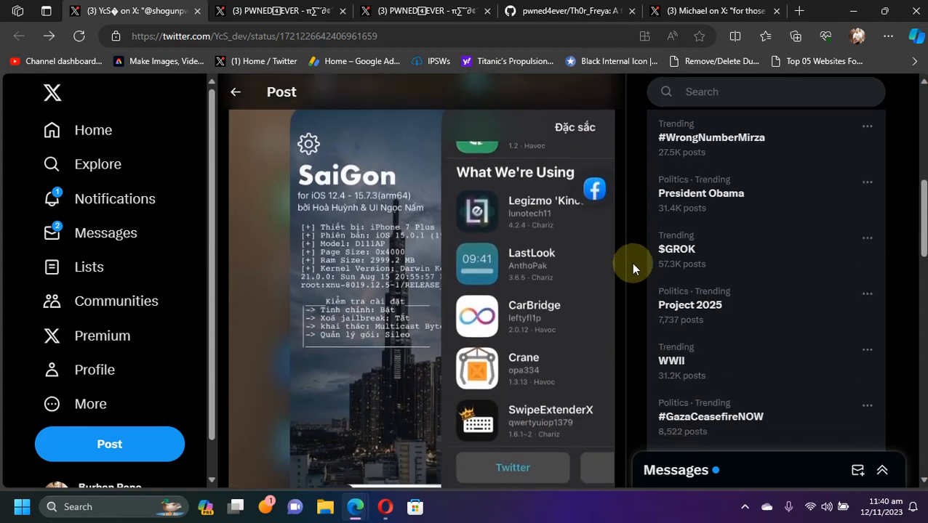
scroll("down", 3)
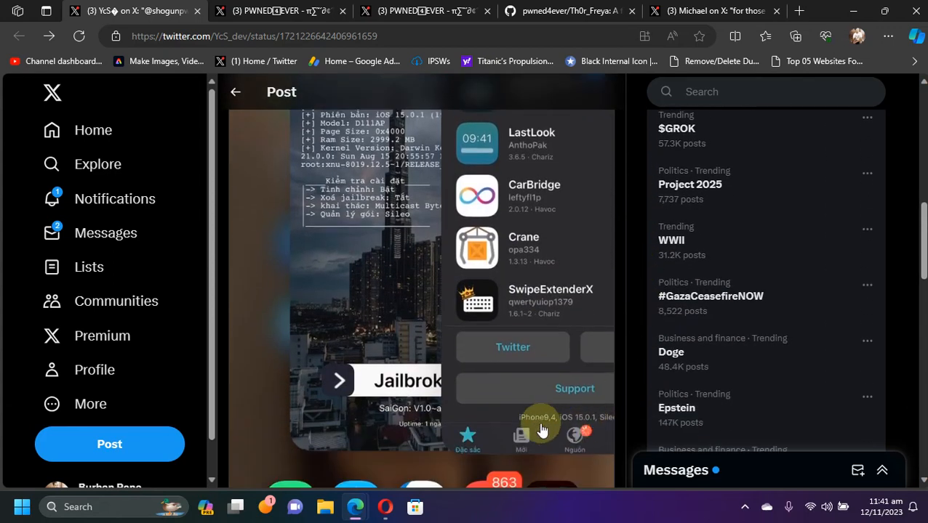
mouse_move(580, 428)
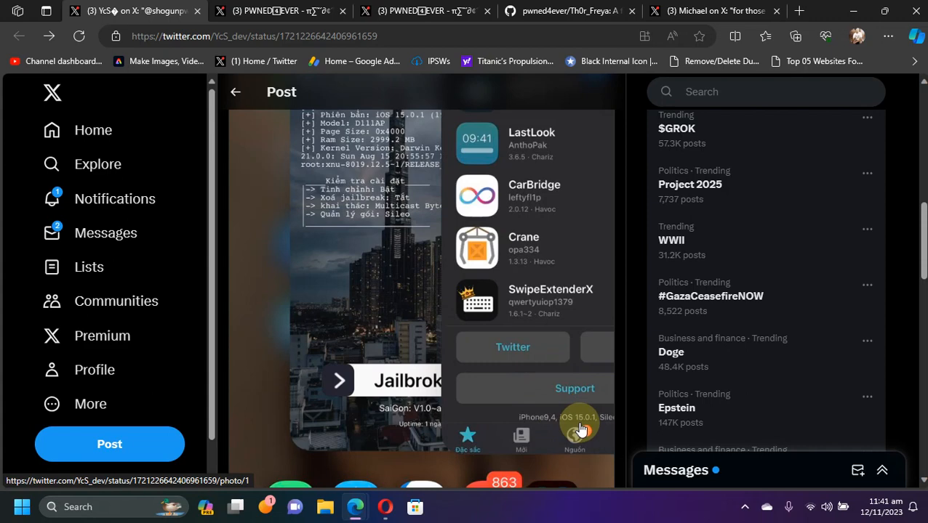
scroll("up", 3)
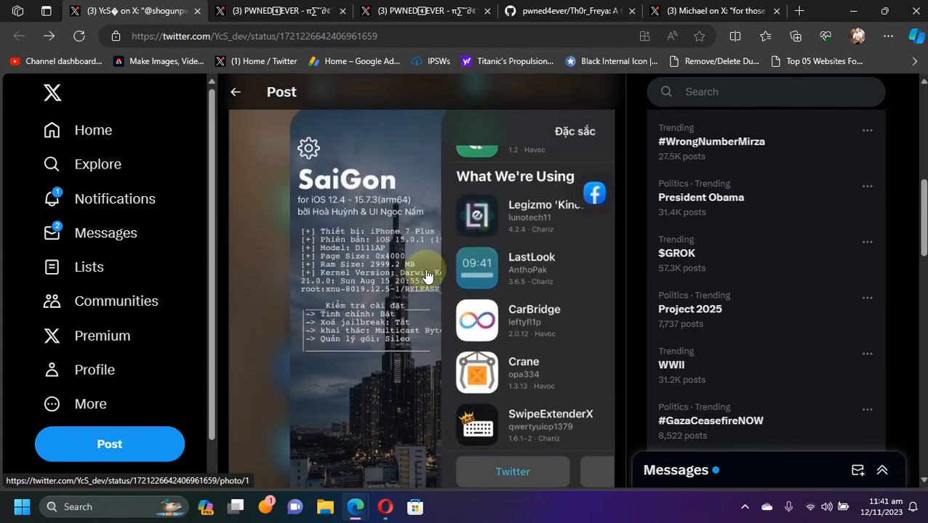
mouse_move(325, 185)
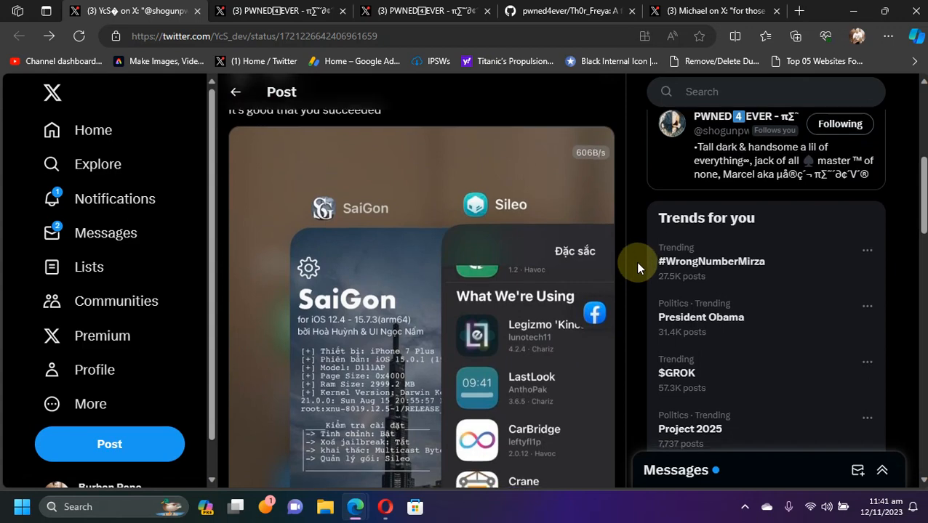
scroll("down", 3)
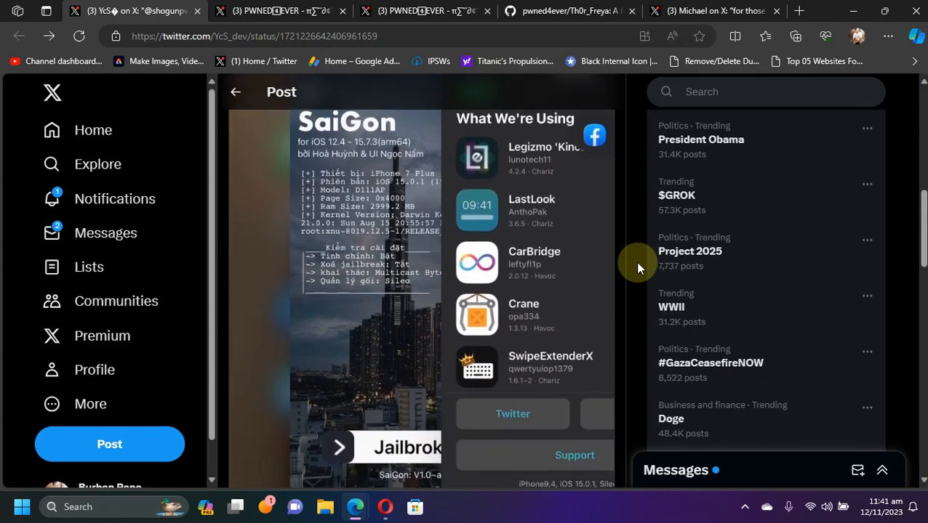
scroll("down", 3)
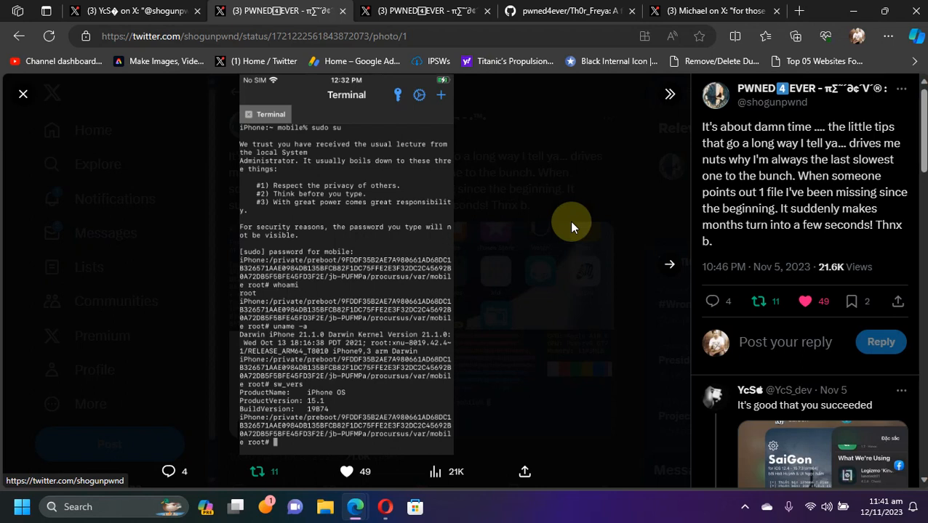
mouse_move(836, 127)
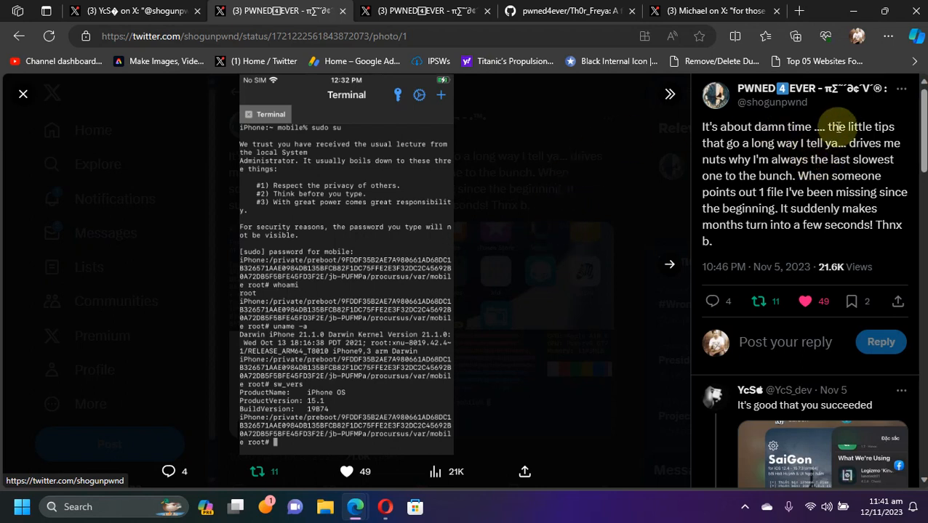
mouse_move(345, 285)
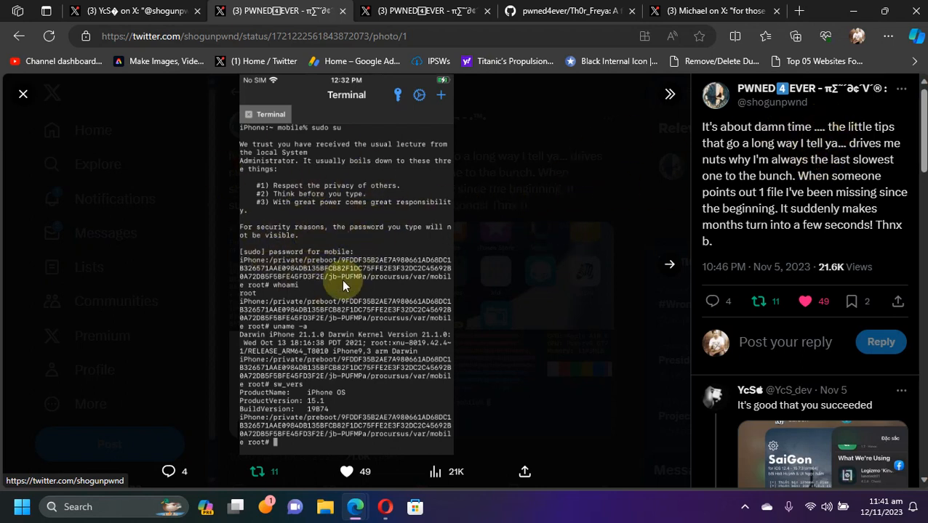
mouse_move(540, 322)
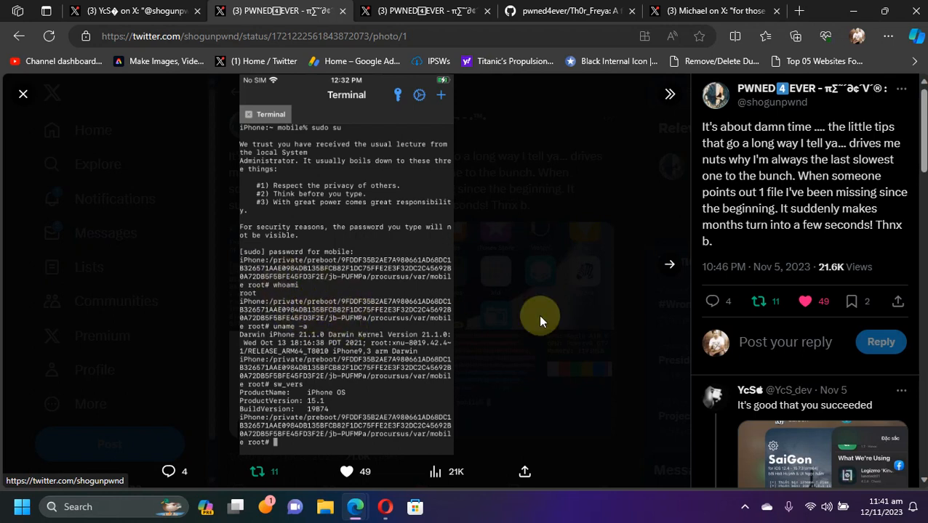
left_click(668, 264)
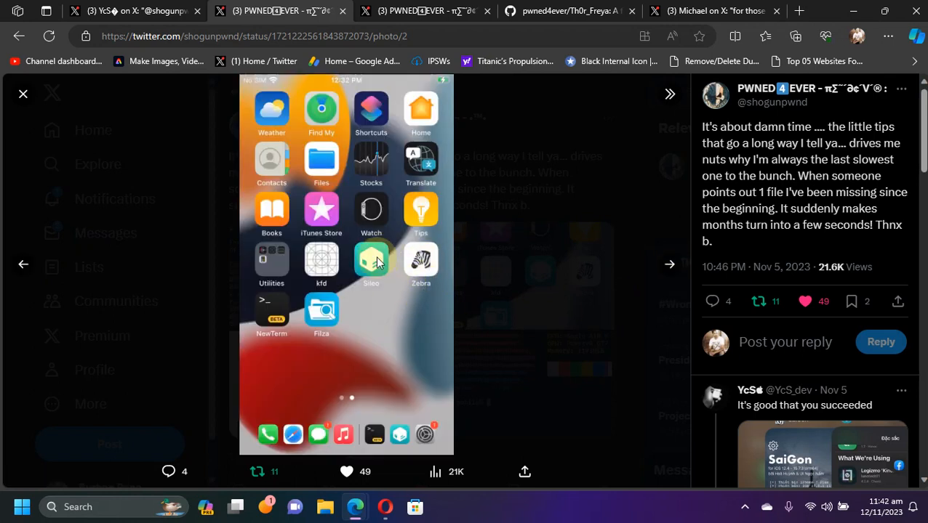
mouse_move(290, 320)
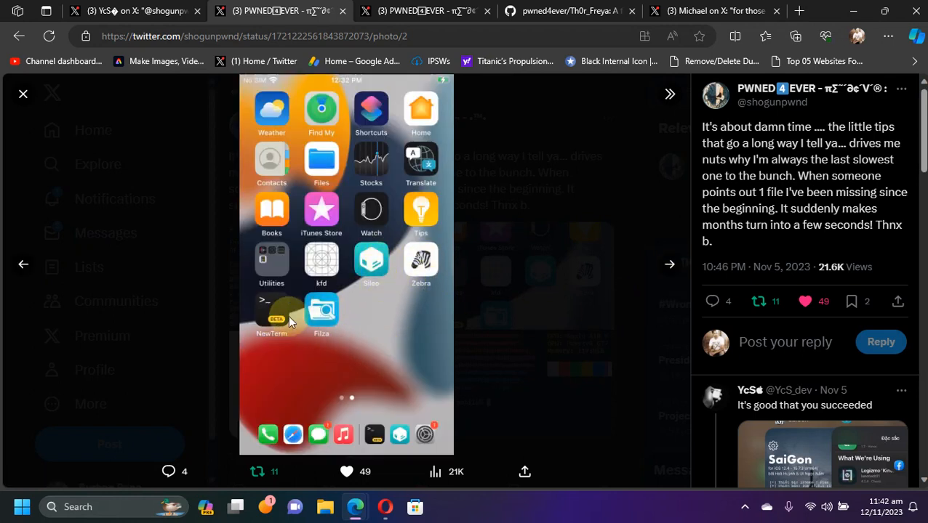
mouse_move(329, 258)
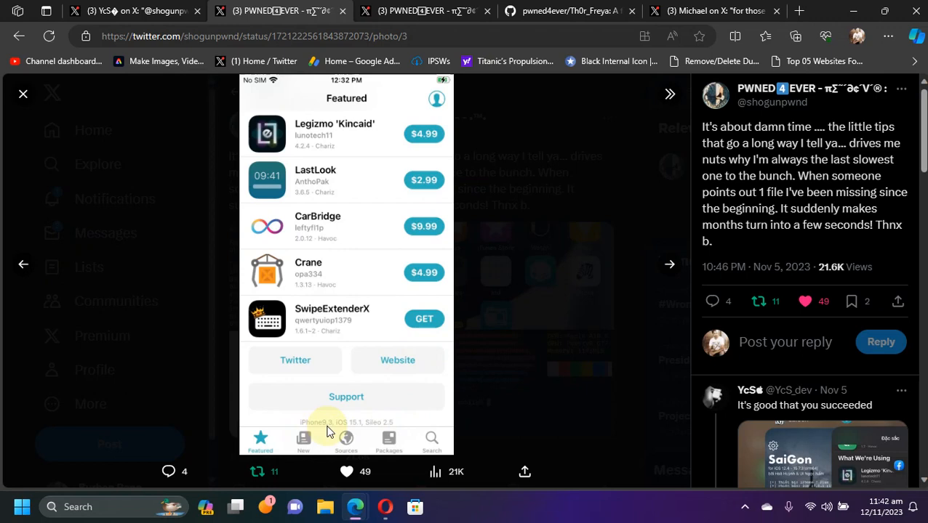
mouse_move(356, 432)
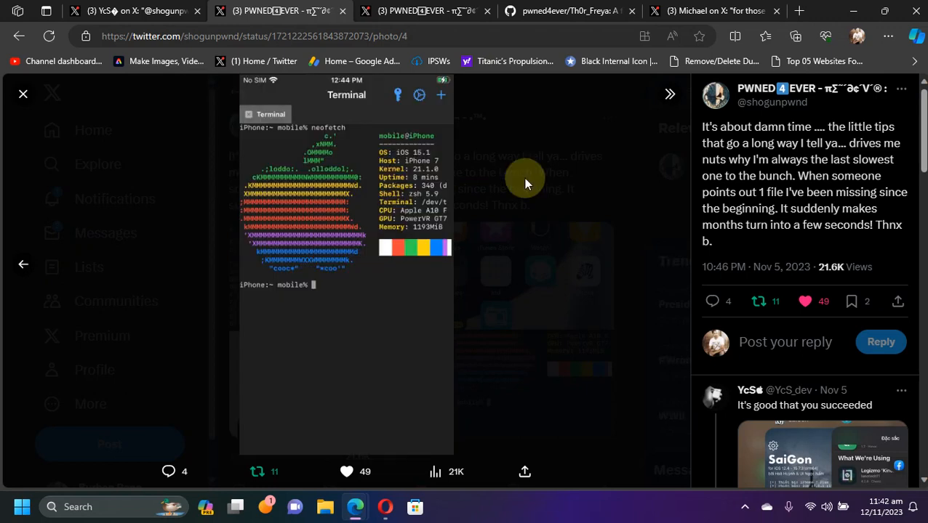
mouse_move(363, 170)
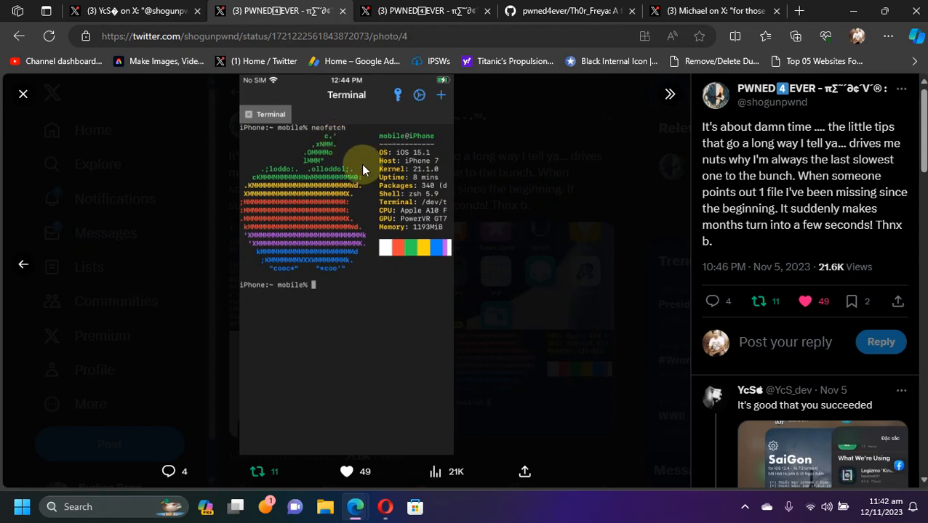
mouse_move(392, 159)
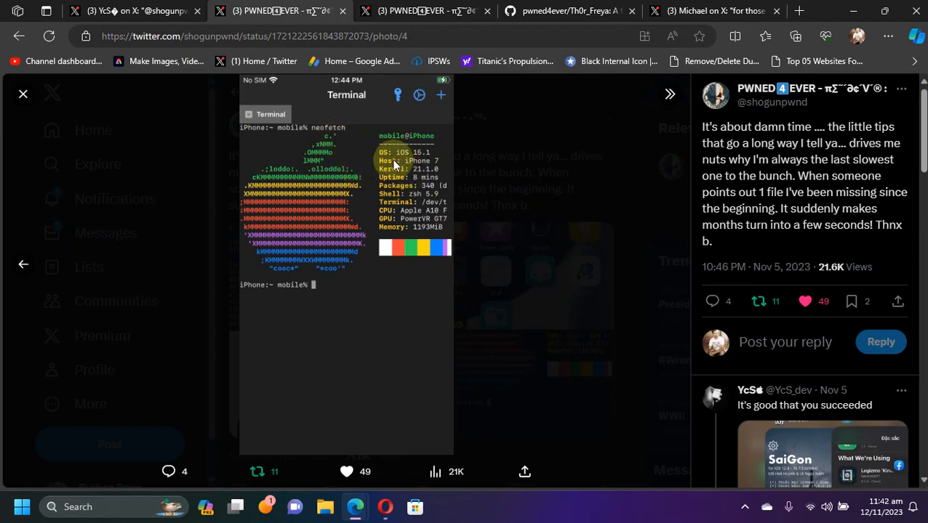
mouse_move(407, 168)
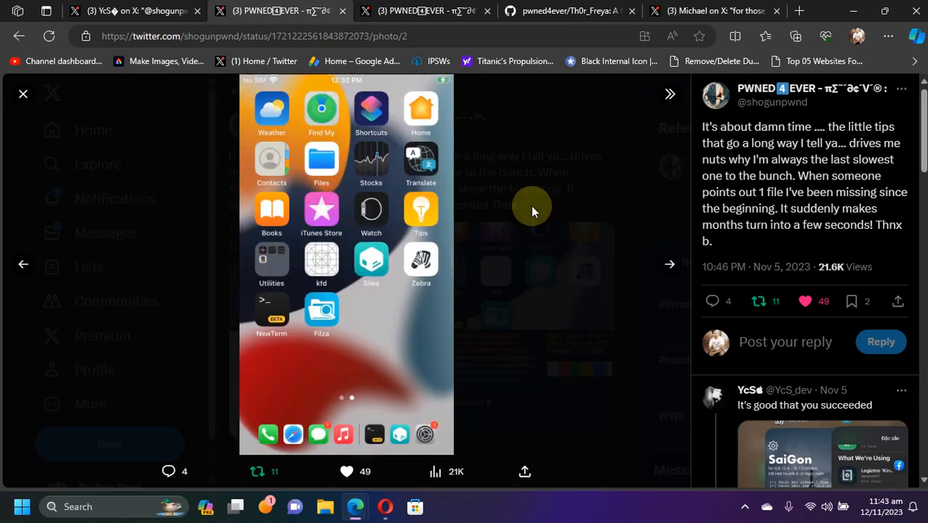
left_click(821, 450)
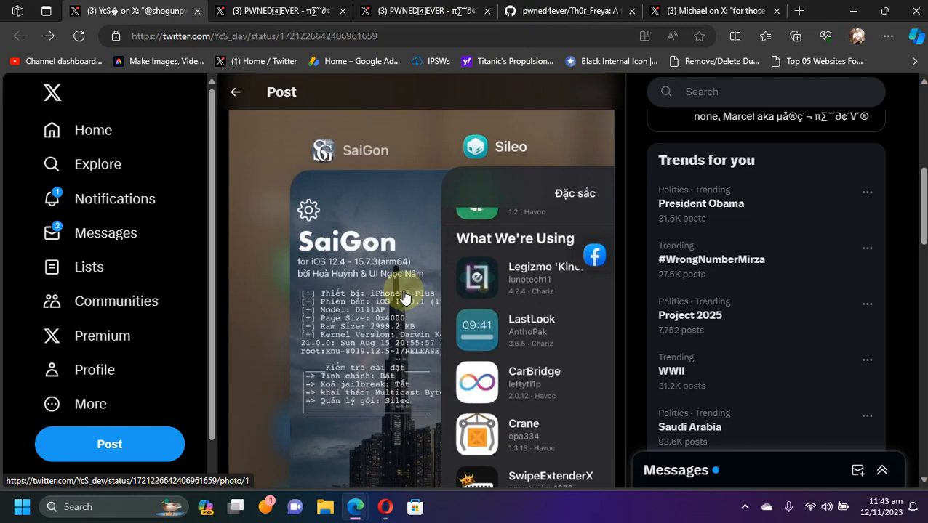
mouse_move(294, 274)
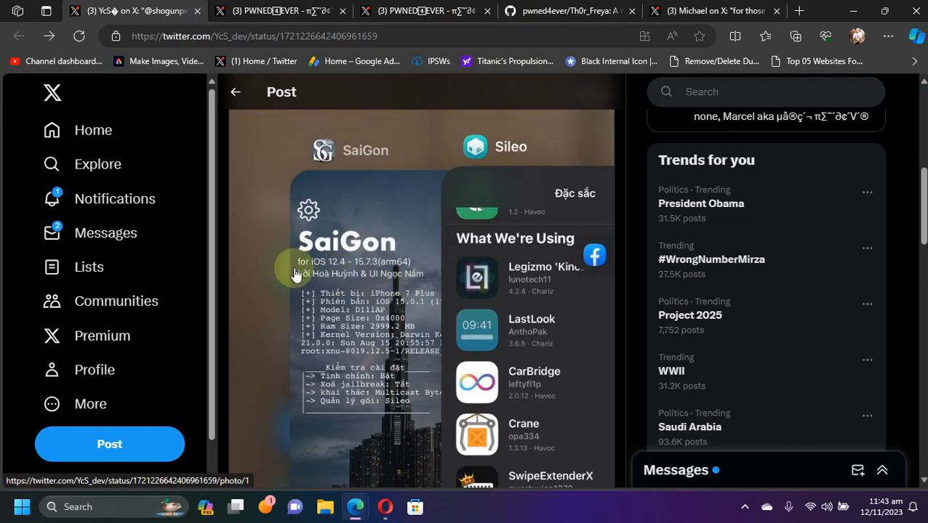
mouse_move(336, 269)
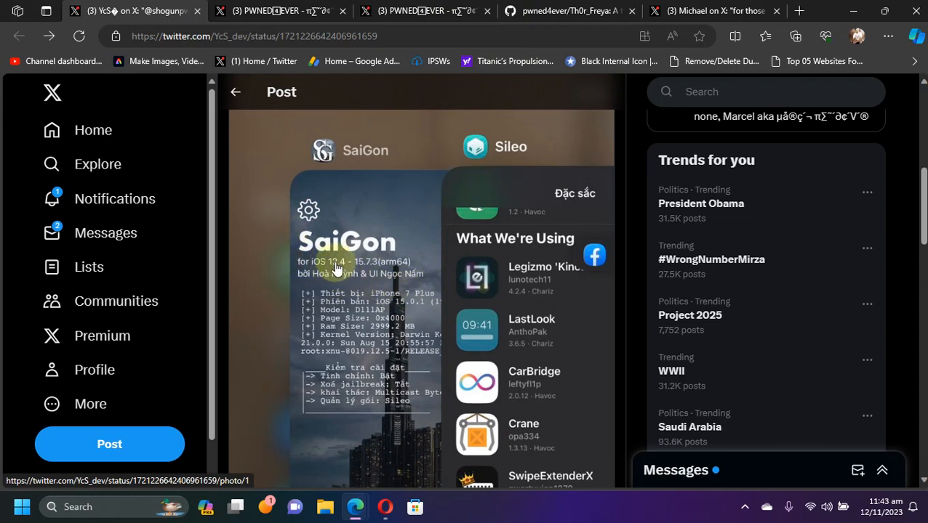
mouse_move(363, 269)
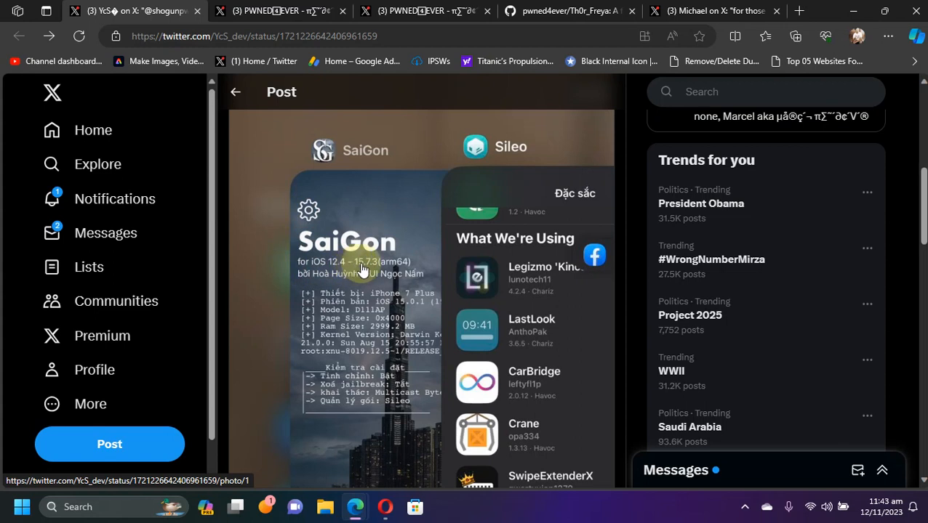
mouse_move(402, 309)
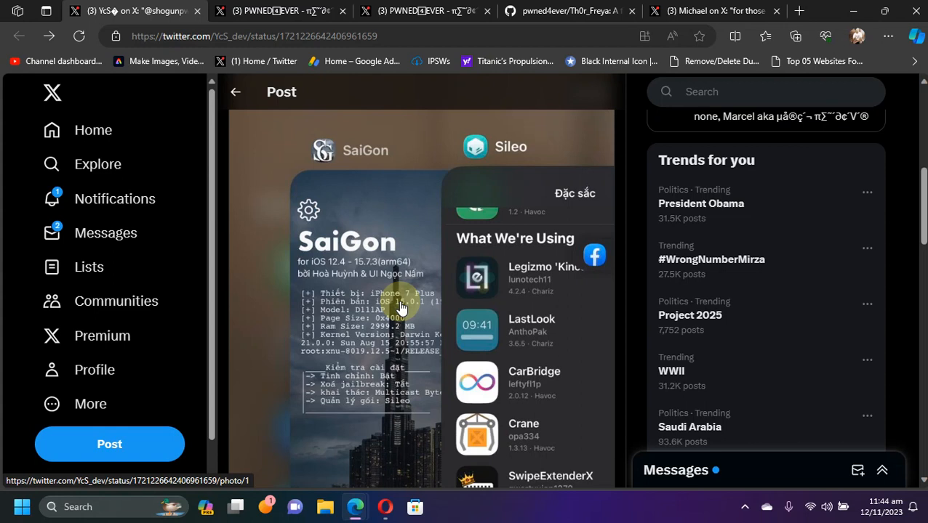
mouse_move(419, 235)
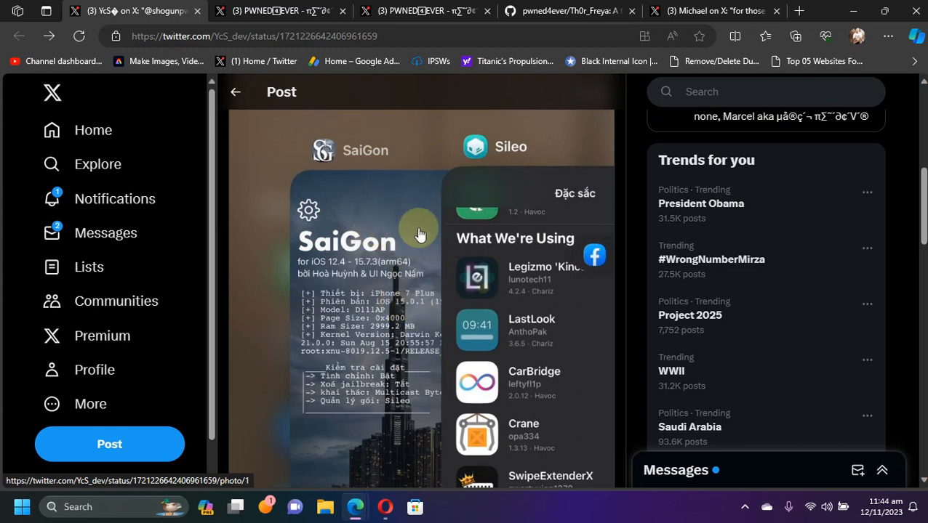
mouse_move(378, 278)
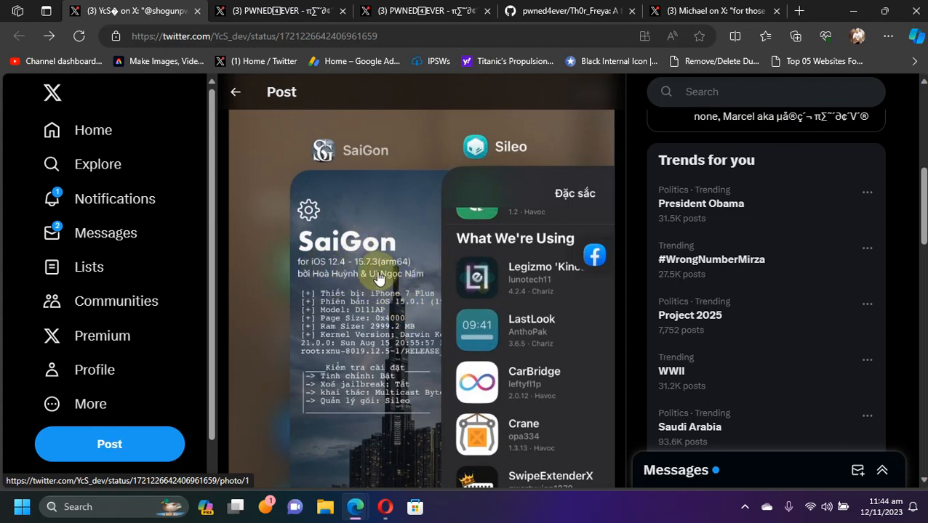
mouse_move(396, 280)
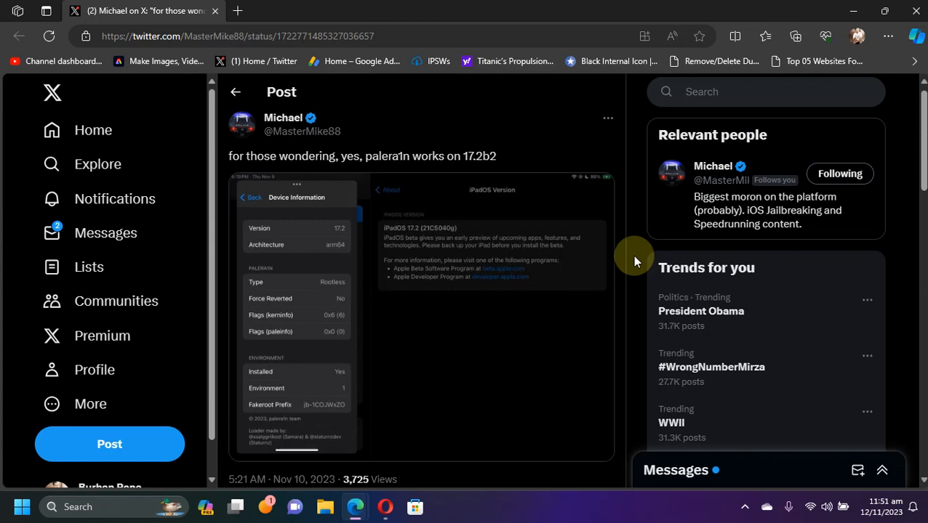
mouse_move(641, 227)
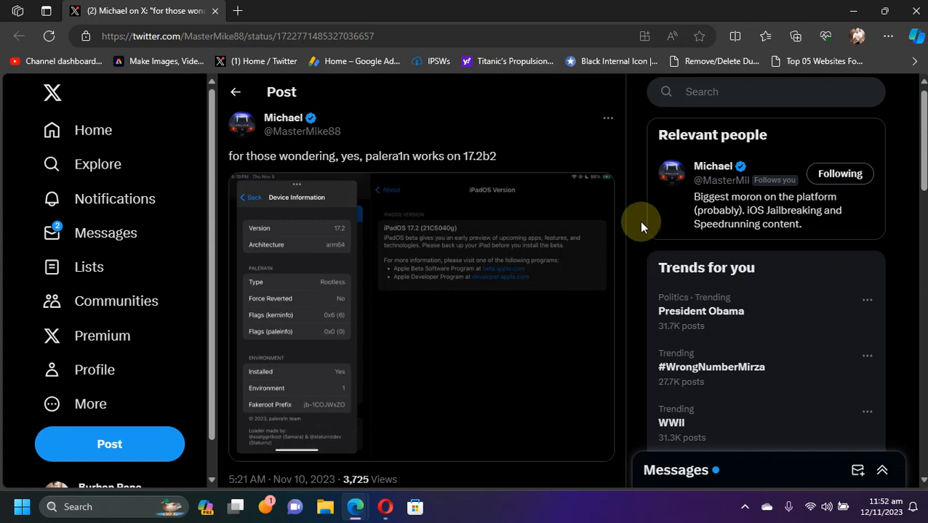